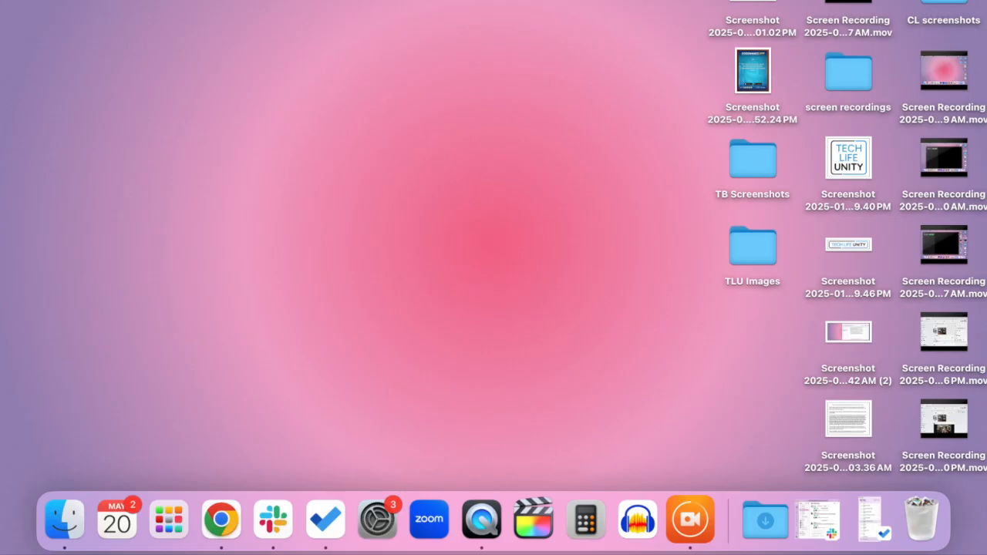
pyautogui.moveTo(202, 408)
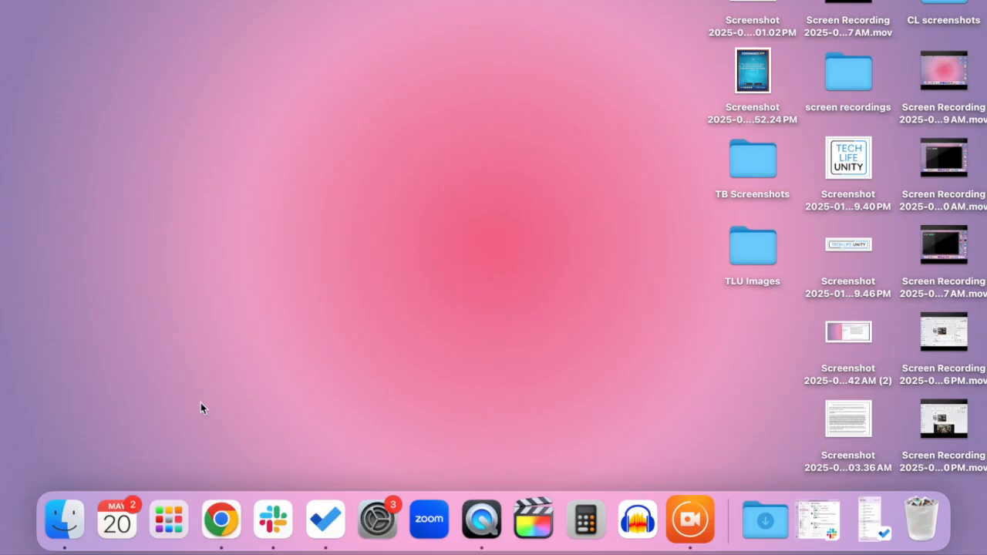
pyautogui.moveTo(168, 518)
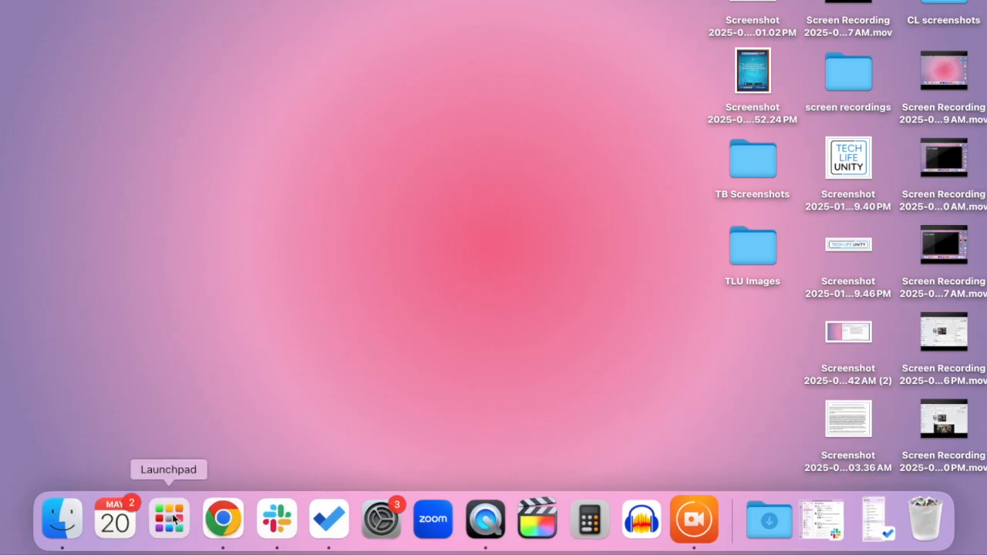
# - Launch QuickTime Player from the Dock and show its File menu
pyautogui.click(168, 518)
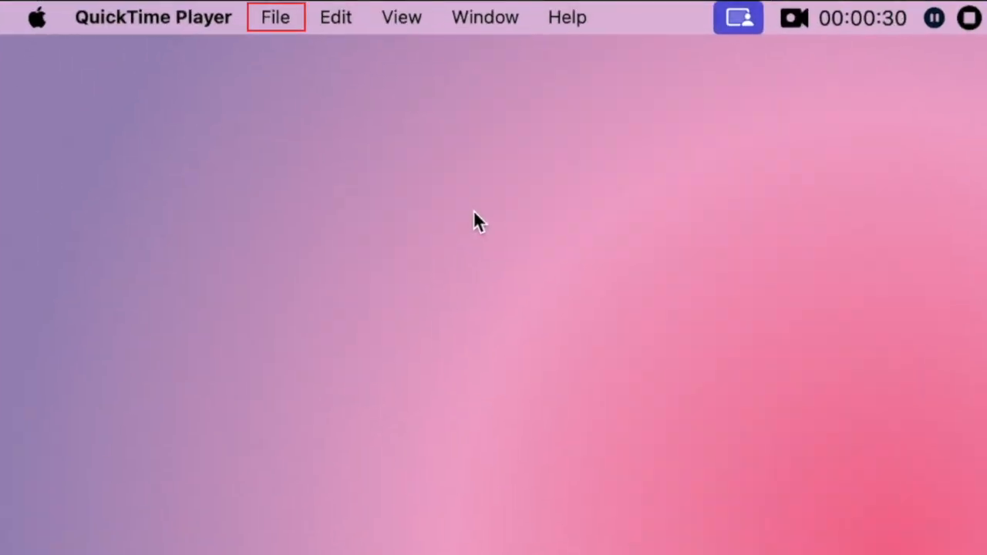
pyautogui.moveTo(336, 112)
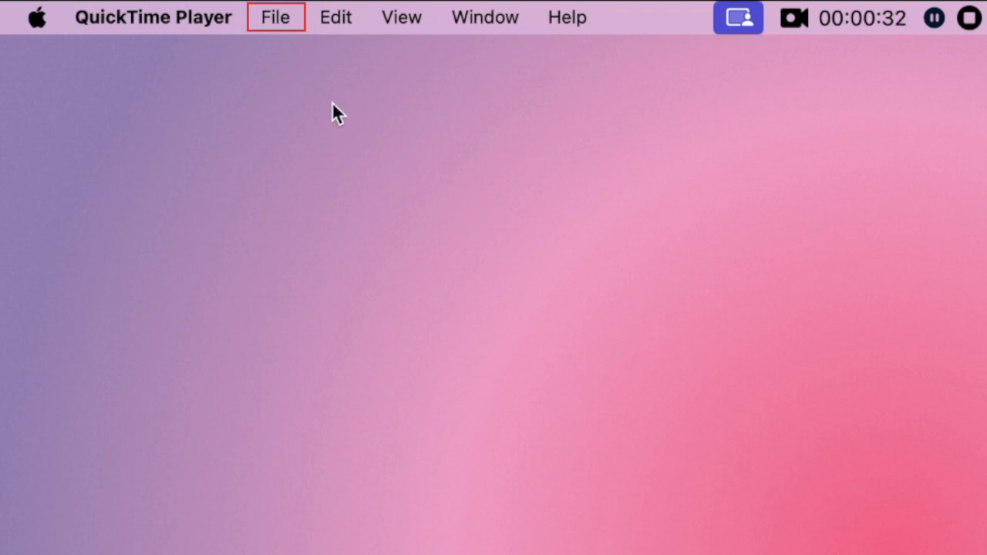
pyautogui.click(275, 17)
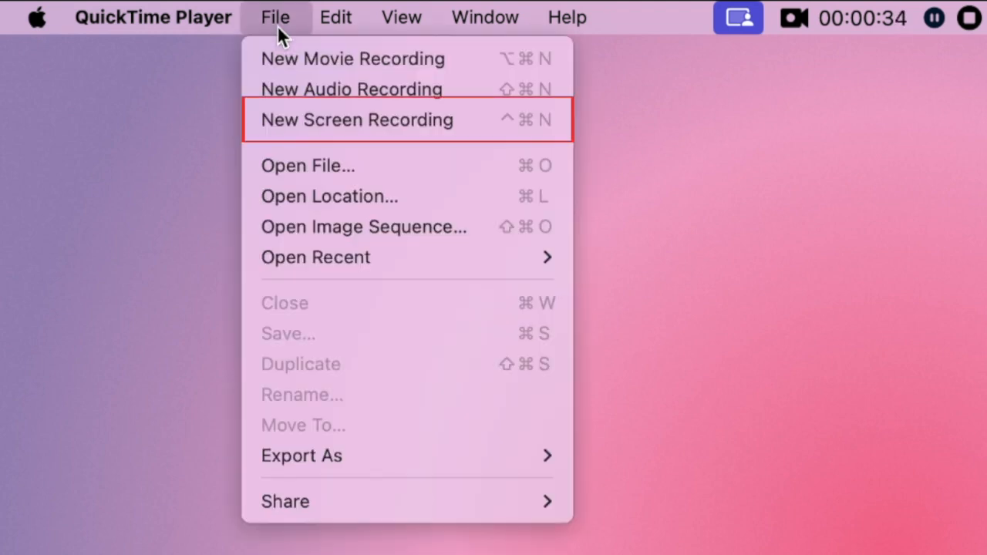
pyautogui.moveTo(463, 124)
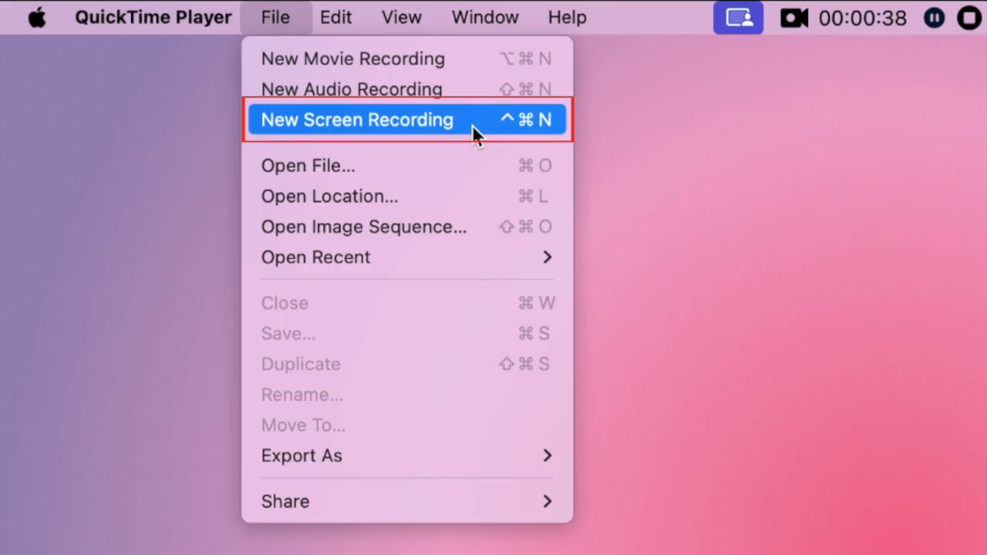
# - Start a New Screen Recording and enable Show Mouse Clicks in its options
pyautogui.click(356, 119)
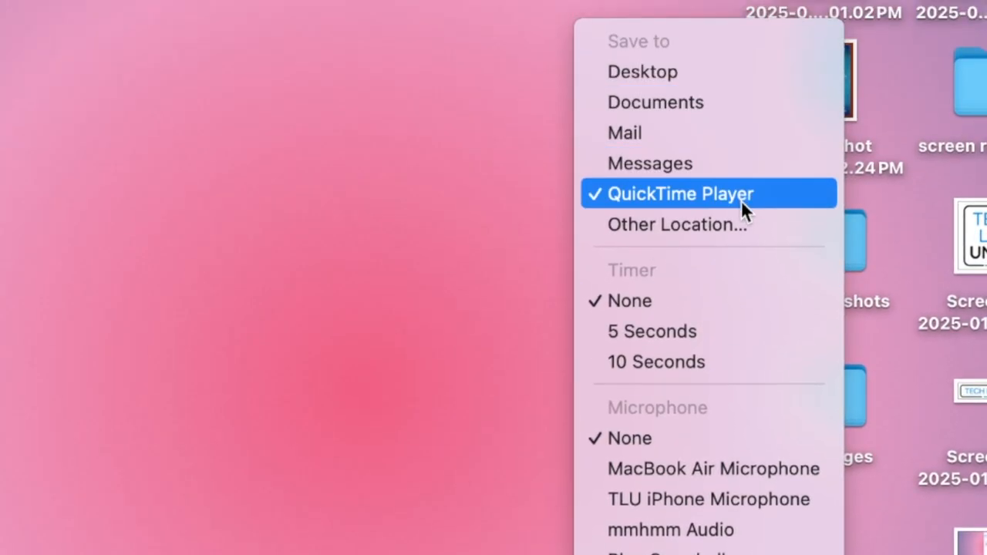
pyautogui.moveTo(709, 348)
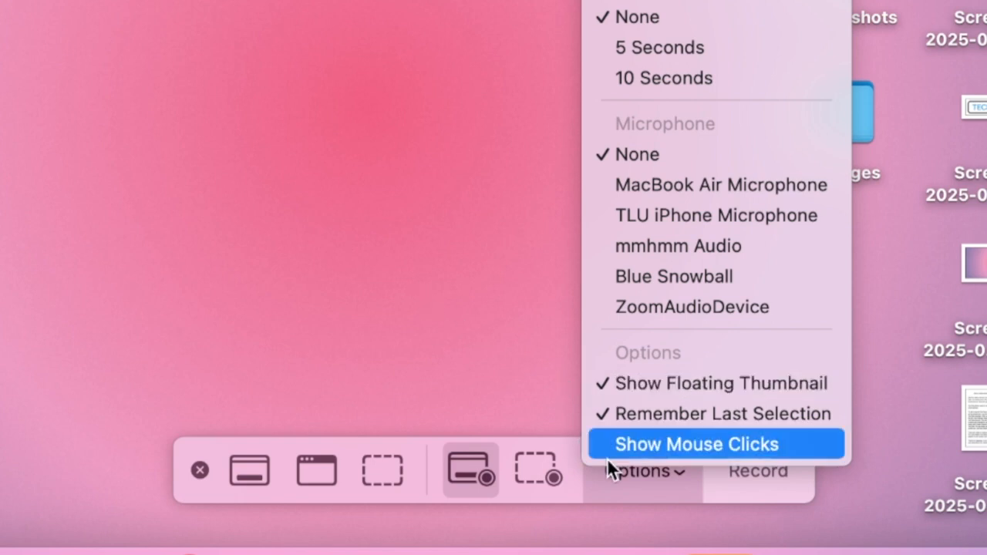
pyautogui.click(695, 444)
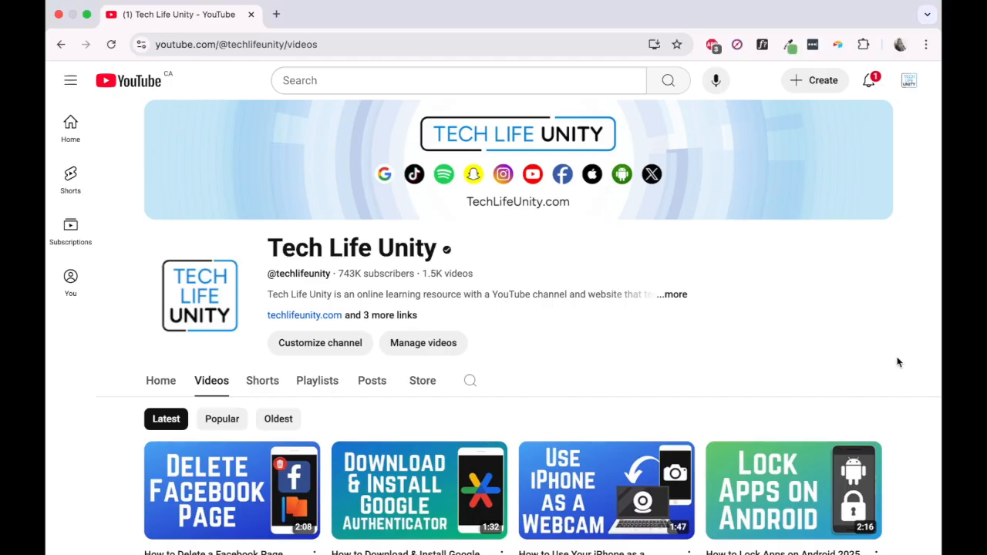
# - Scroll down the Tech Life Unity channel's Videos page
pyautogui.scroll(-3)
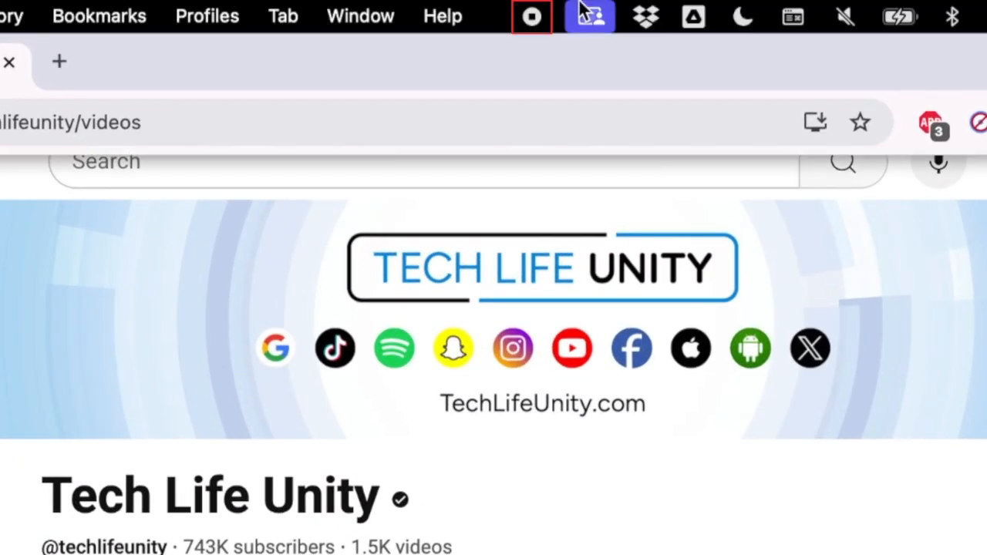
pyautogui.moveTo(536, 46)
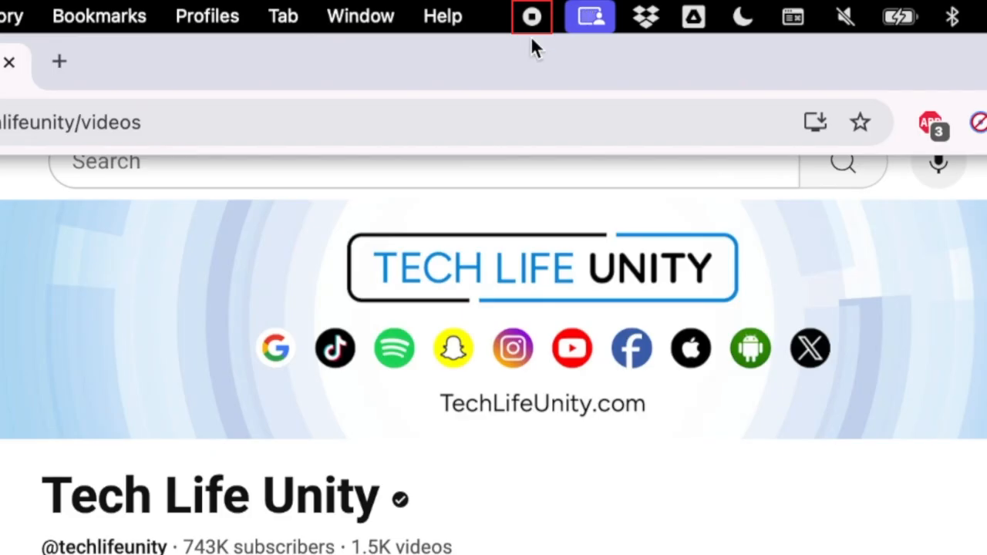